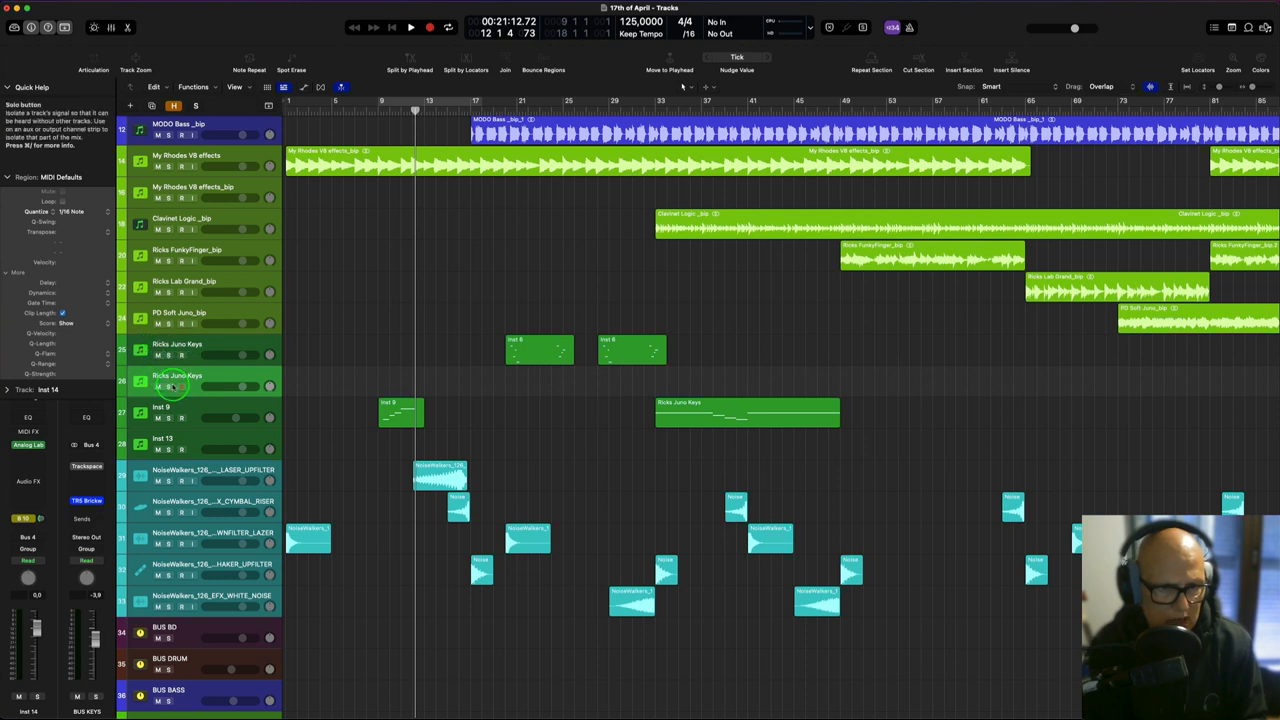
- Undo the last edit, leaving the duplicated Inst 6 regions on the second Ricks Juno Keys track
{"action": "key", "text": "cmd+z"}
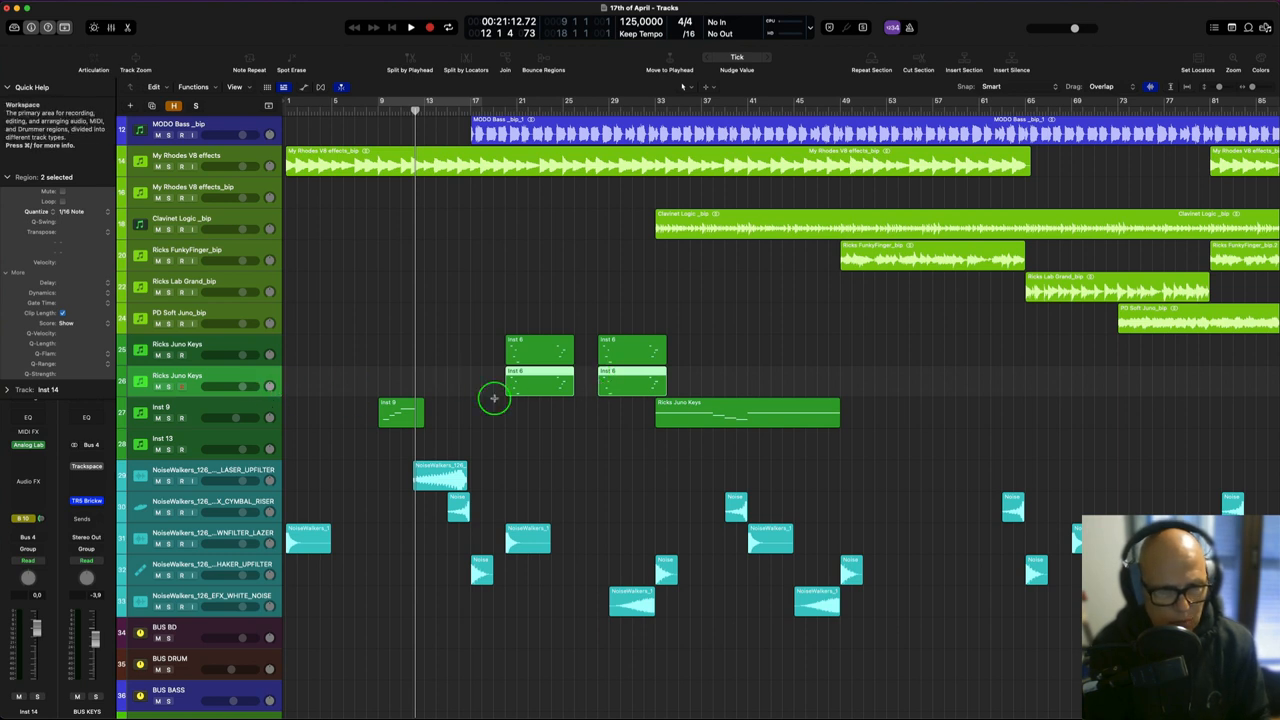
{"action": "mouse_move", "coordinate": [521, 414]}
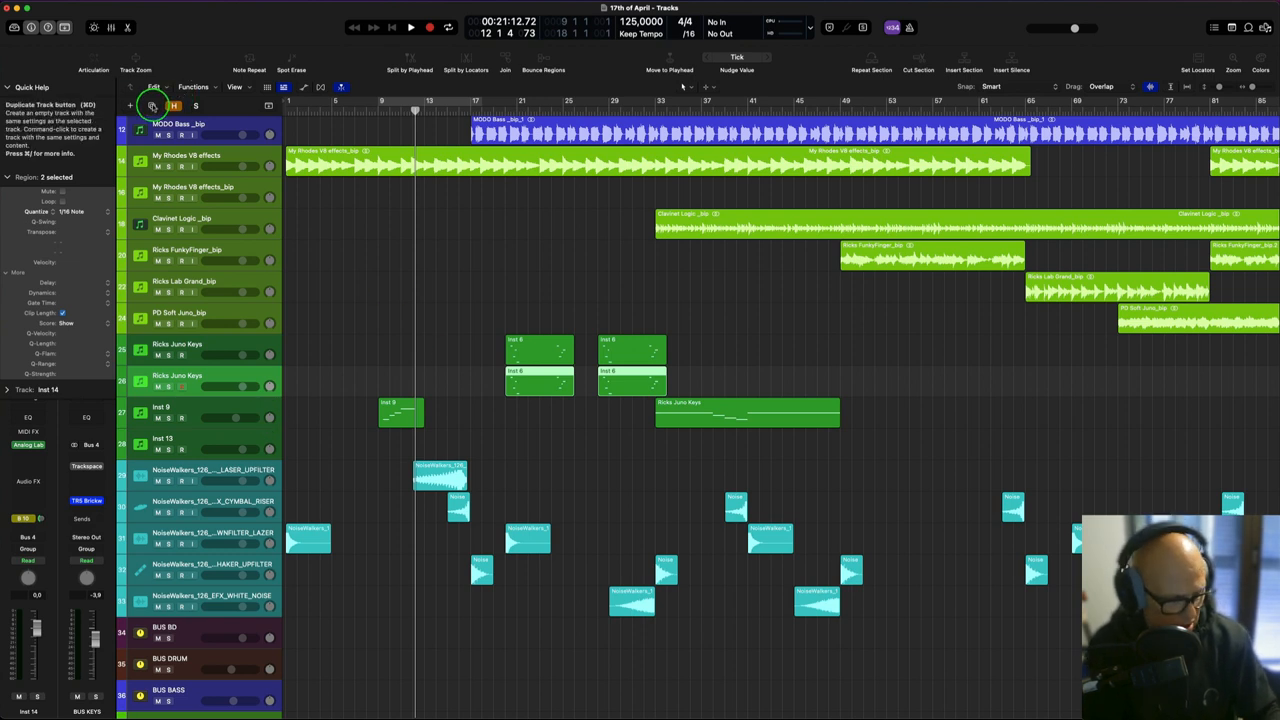
{"action": "mouse_move", "coordinate": [427, 350]}
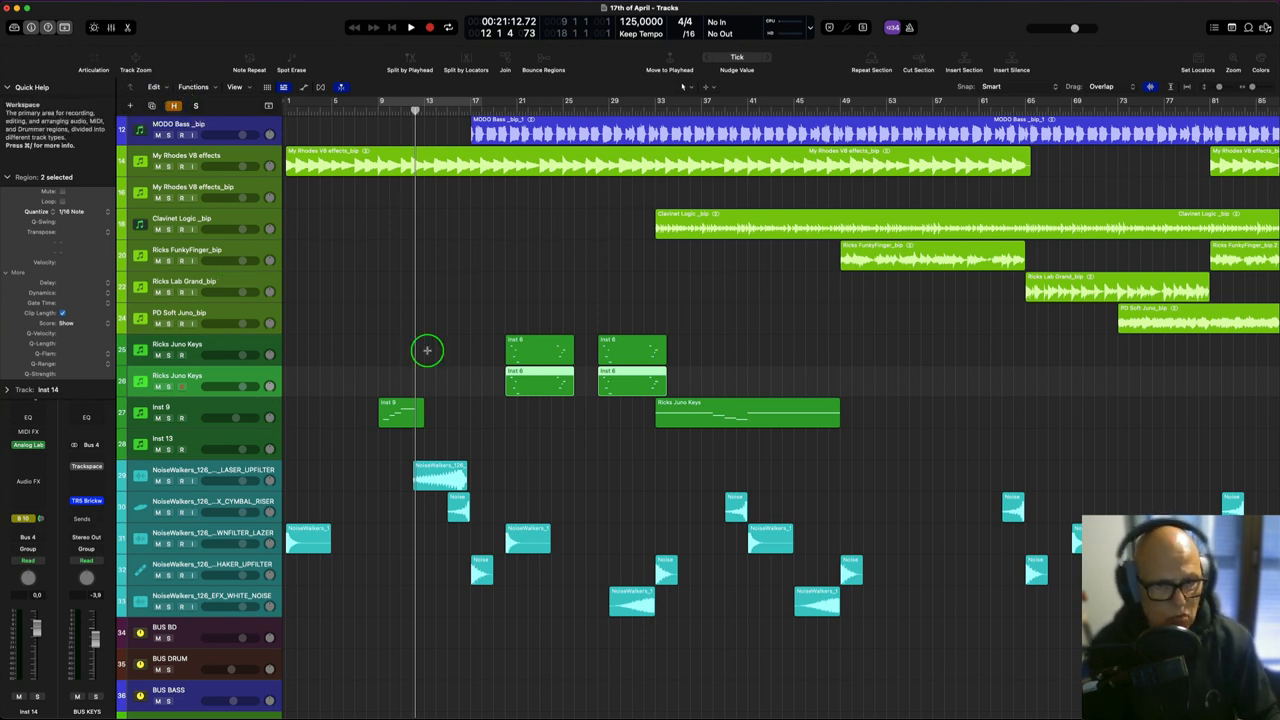